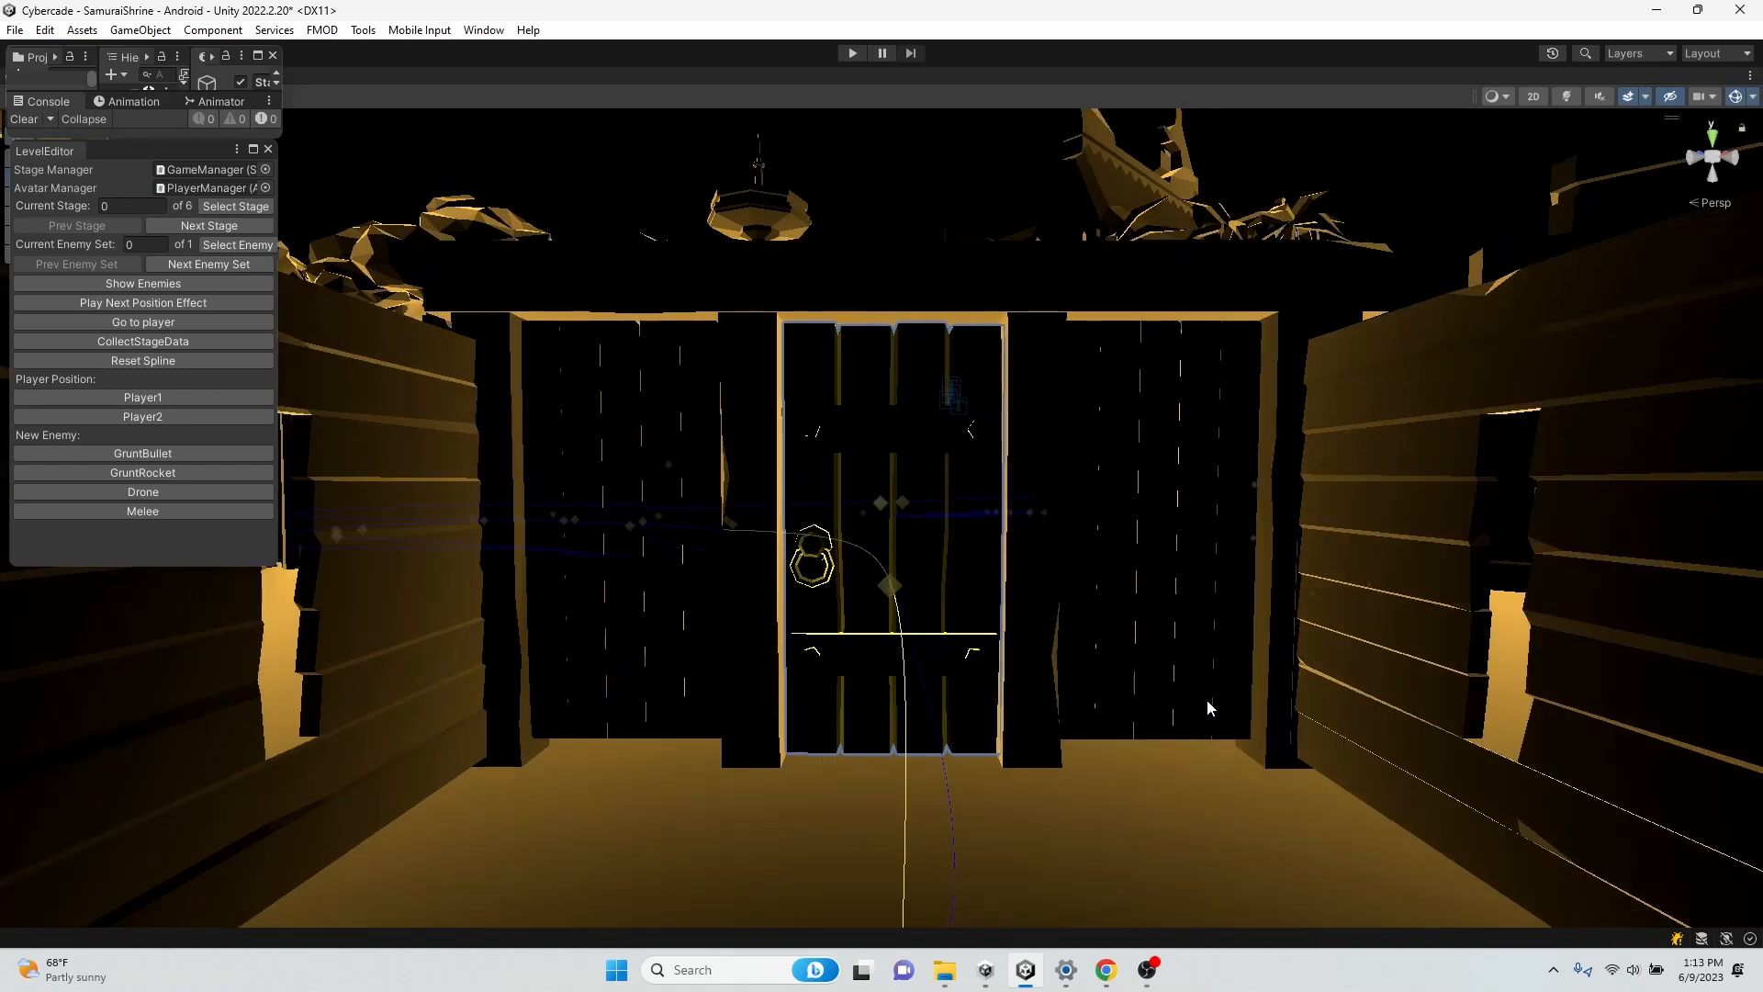
pyautogui.moveTo(933, 464)
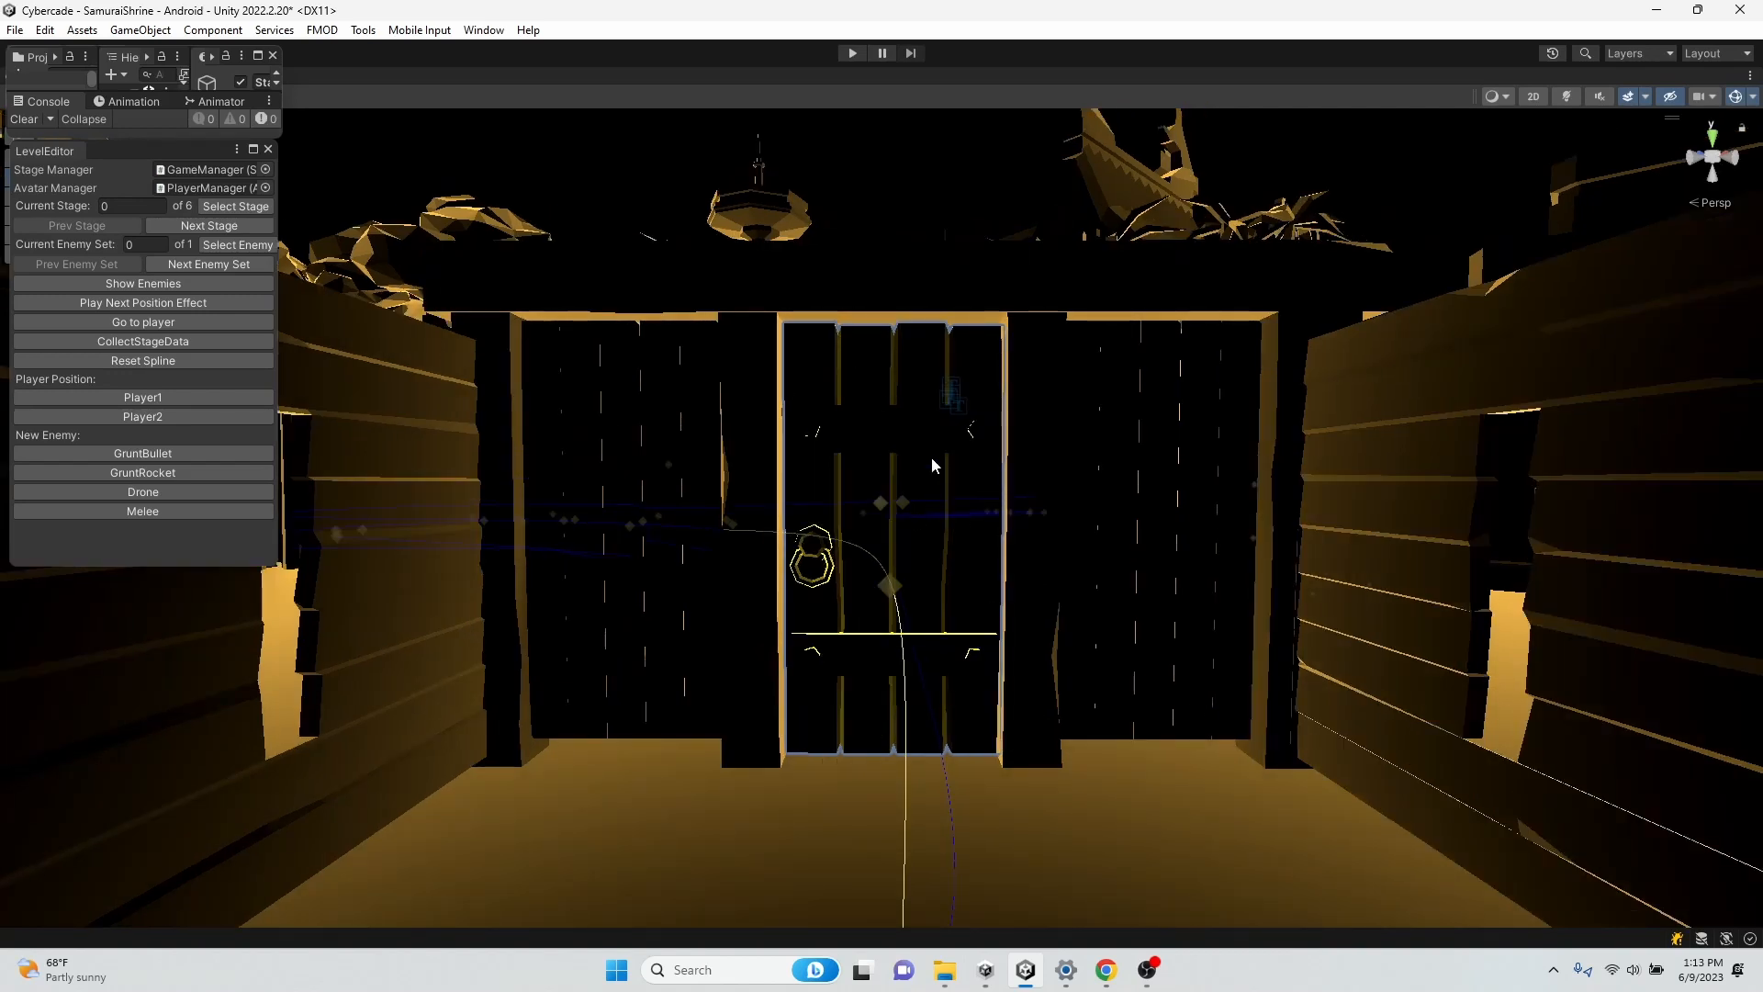
pyautogui.moveTo(1010, 531)
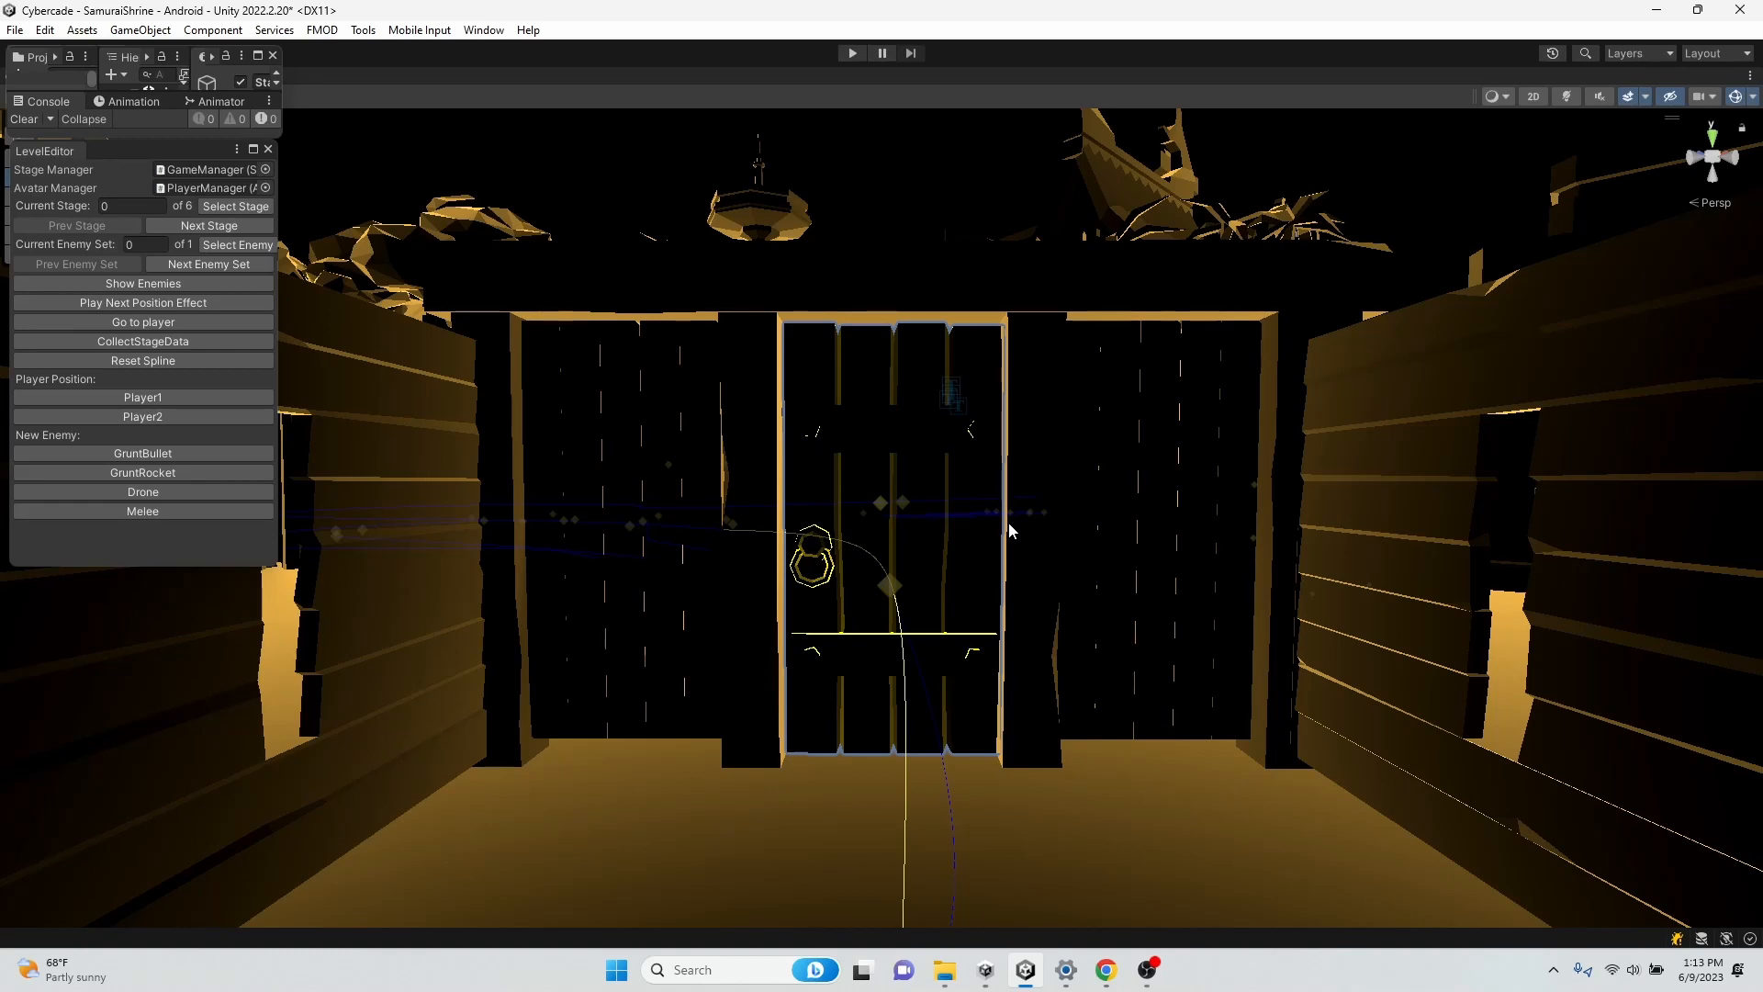
# - Cycle through stage 1's enemy sets and advance past stage 3's drone into the next stage
pyautogui.click(210, 224)
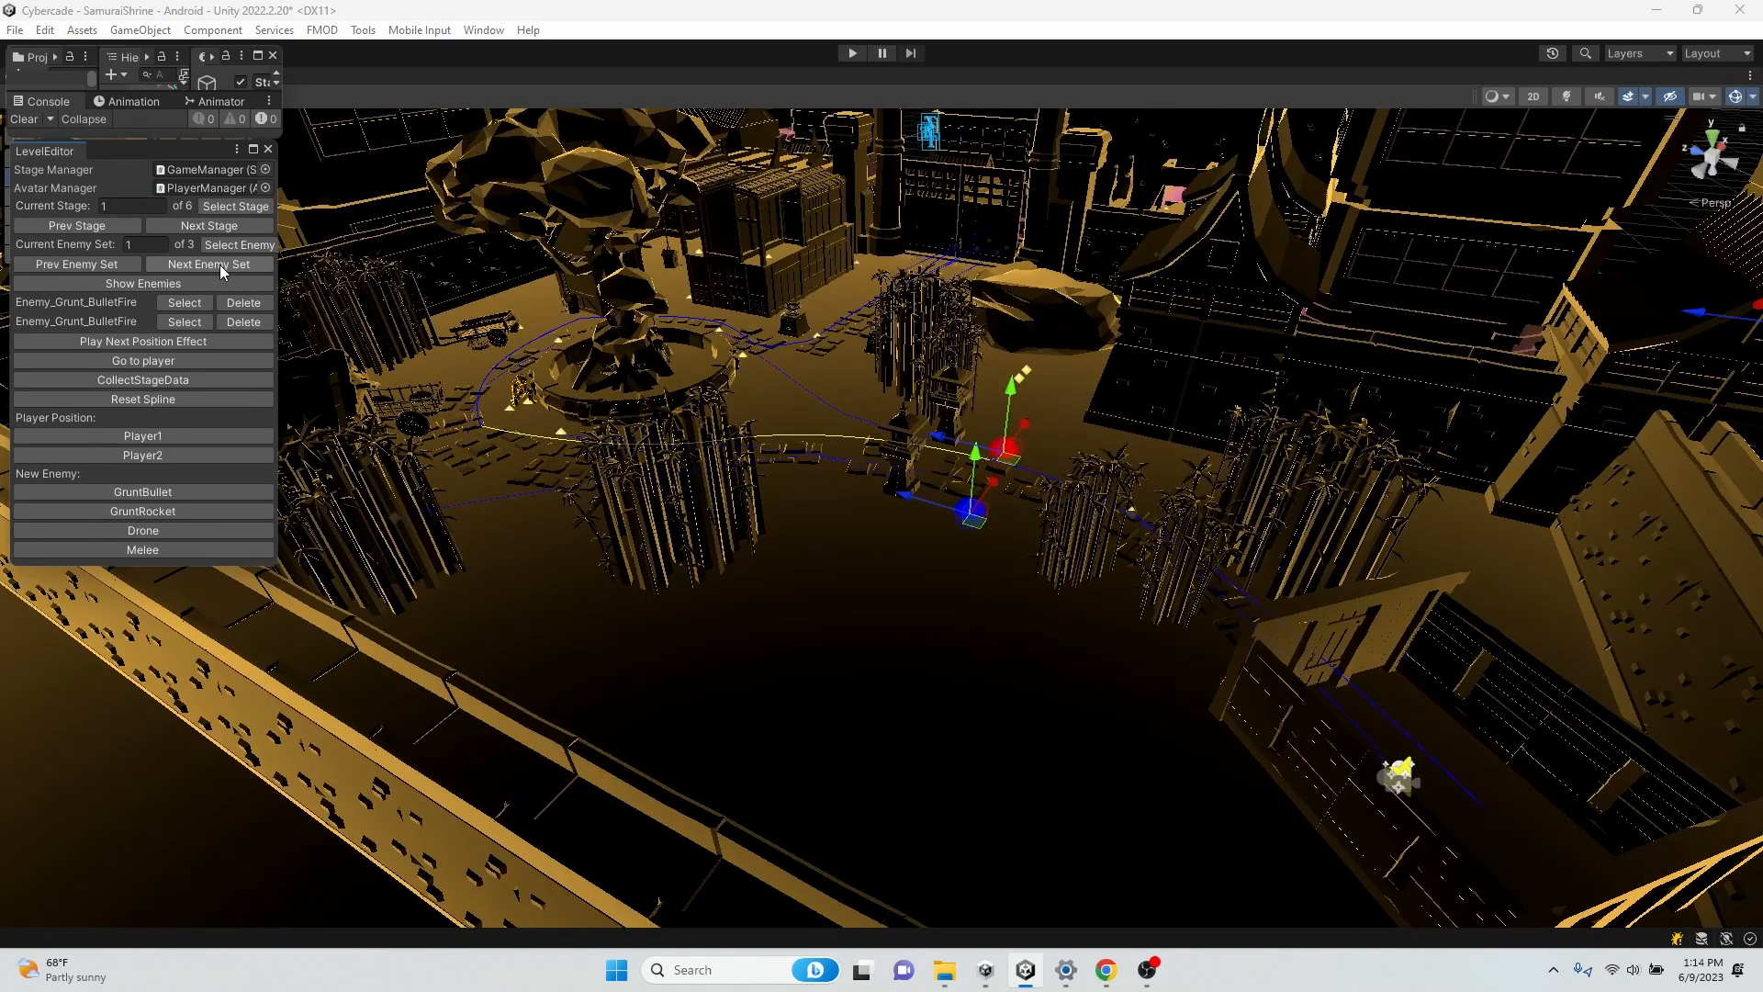
pyautogui.moveTo(630, 244)
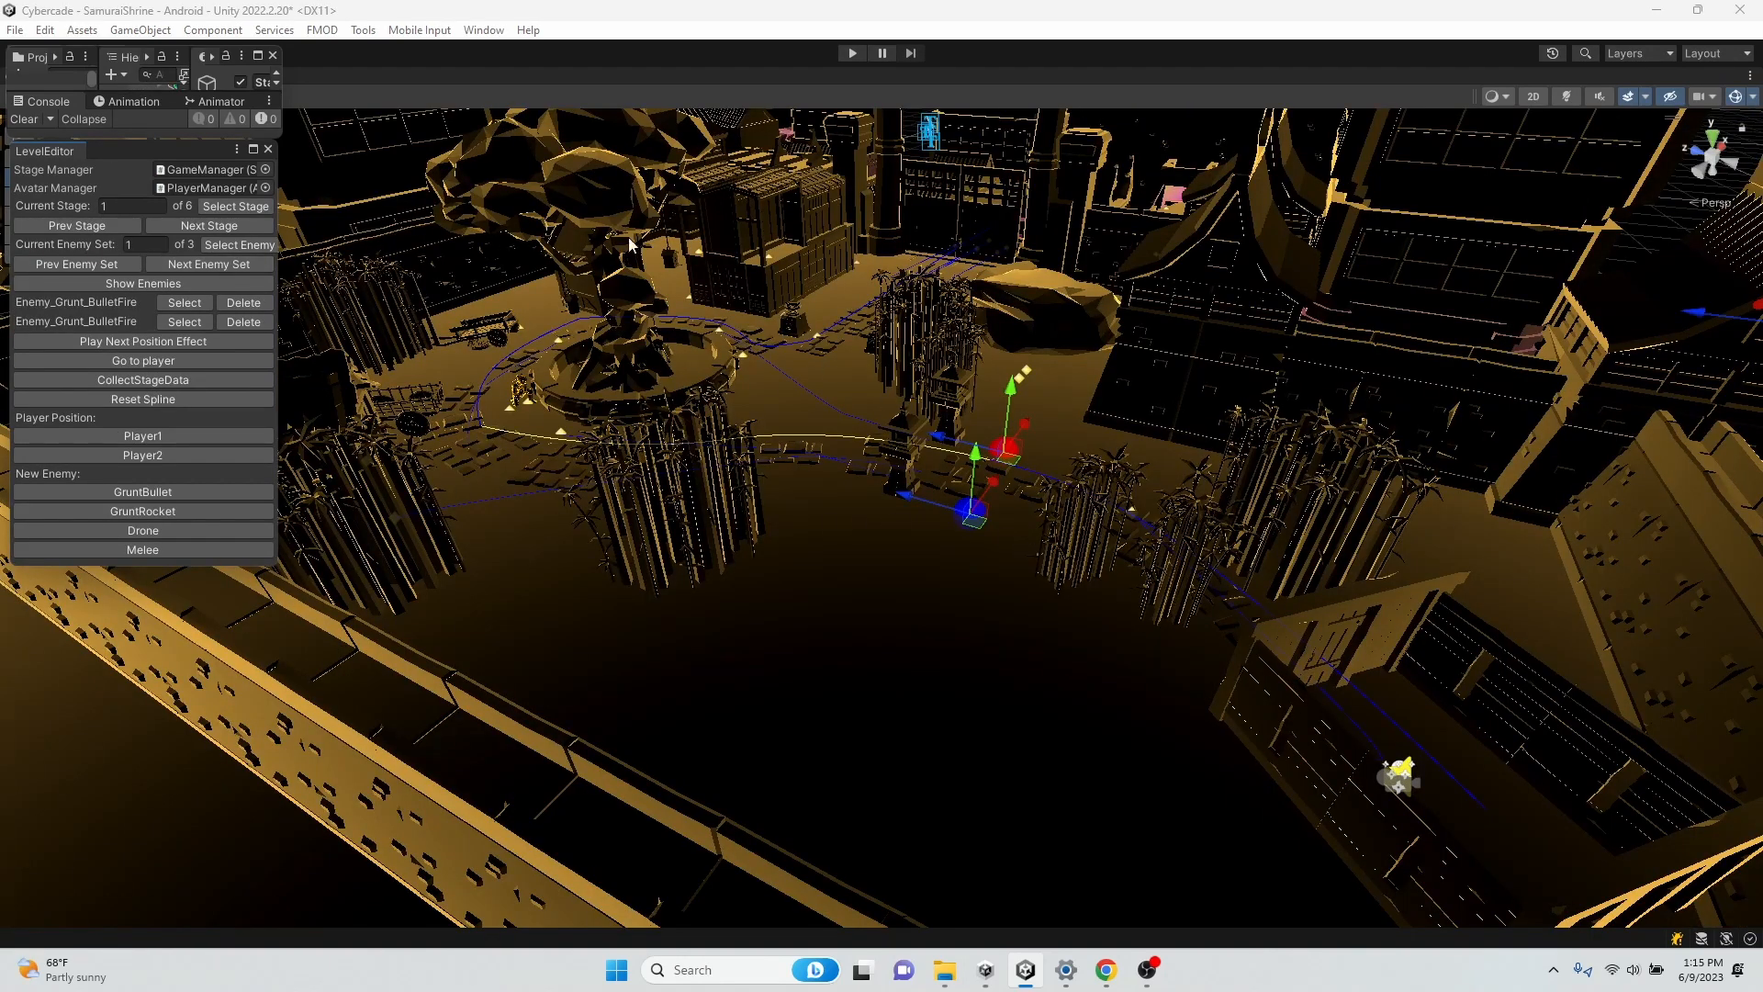
pyautogui.click(207, 265)
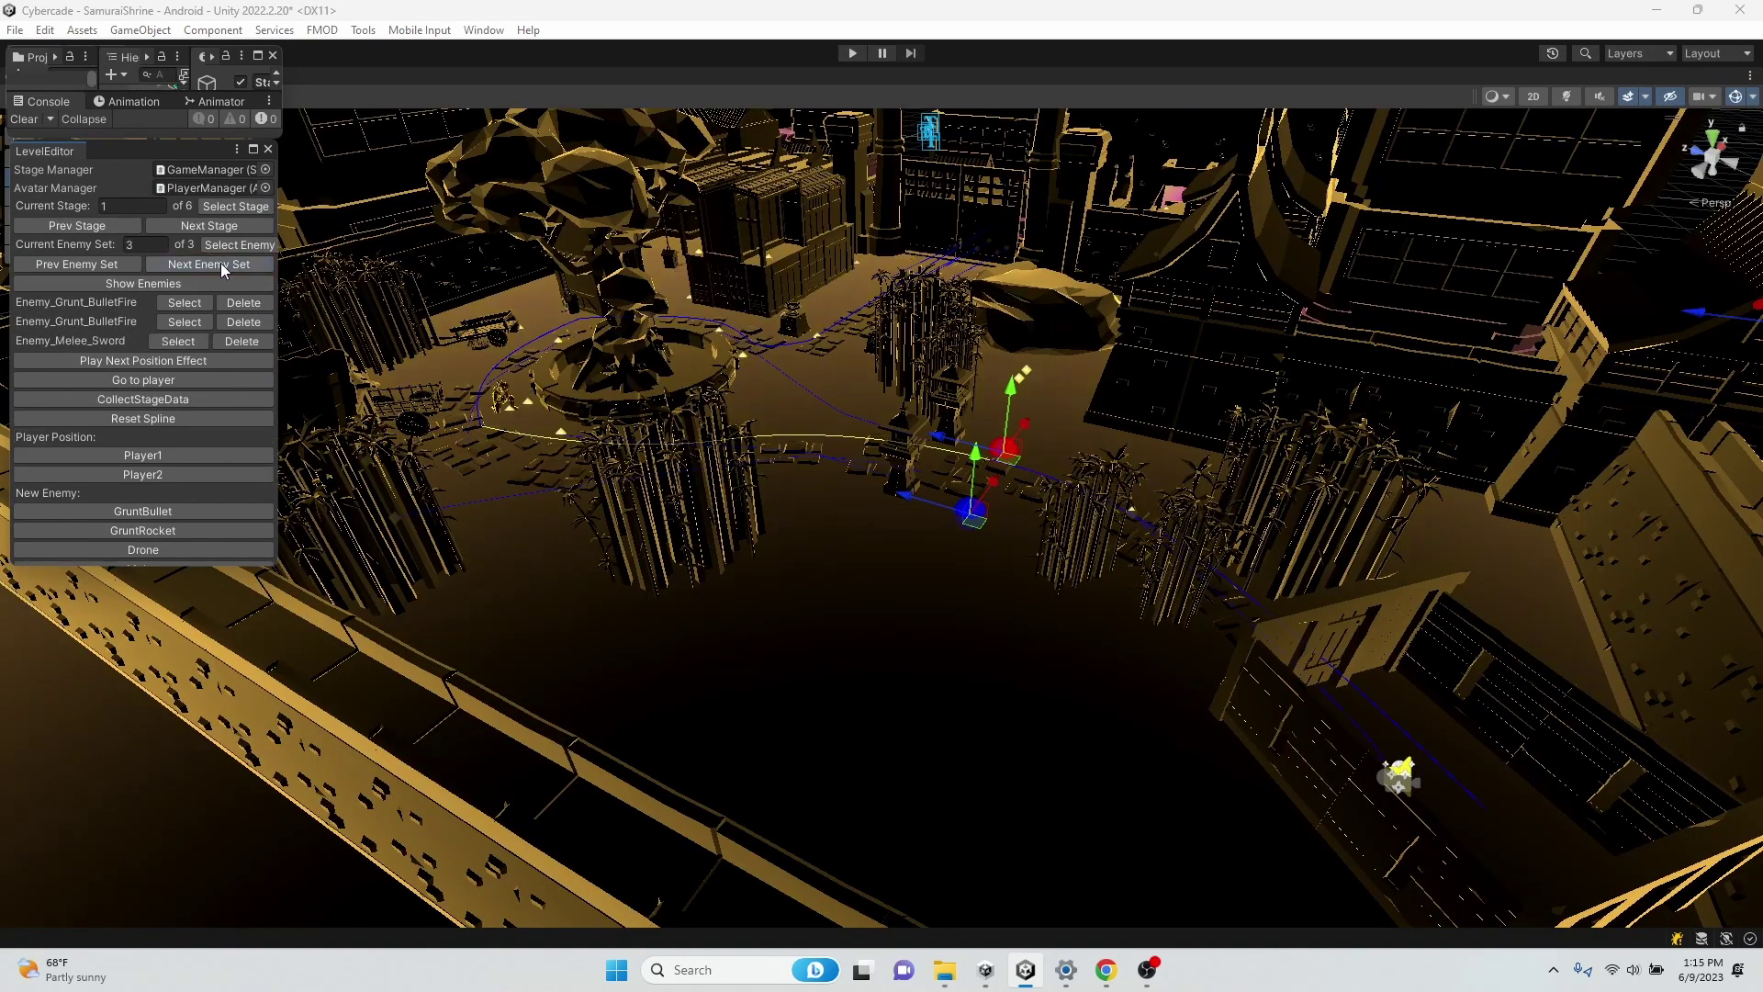
pyautogui.click(209, 224)
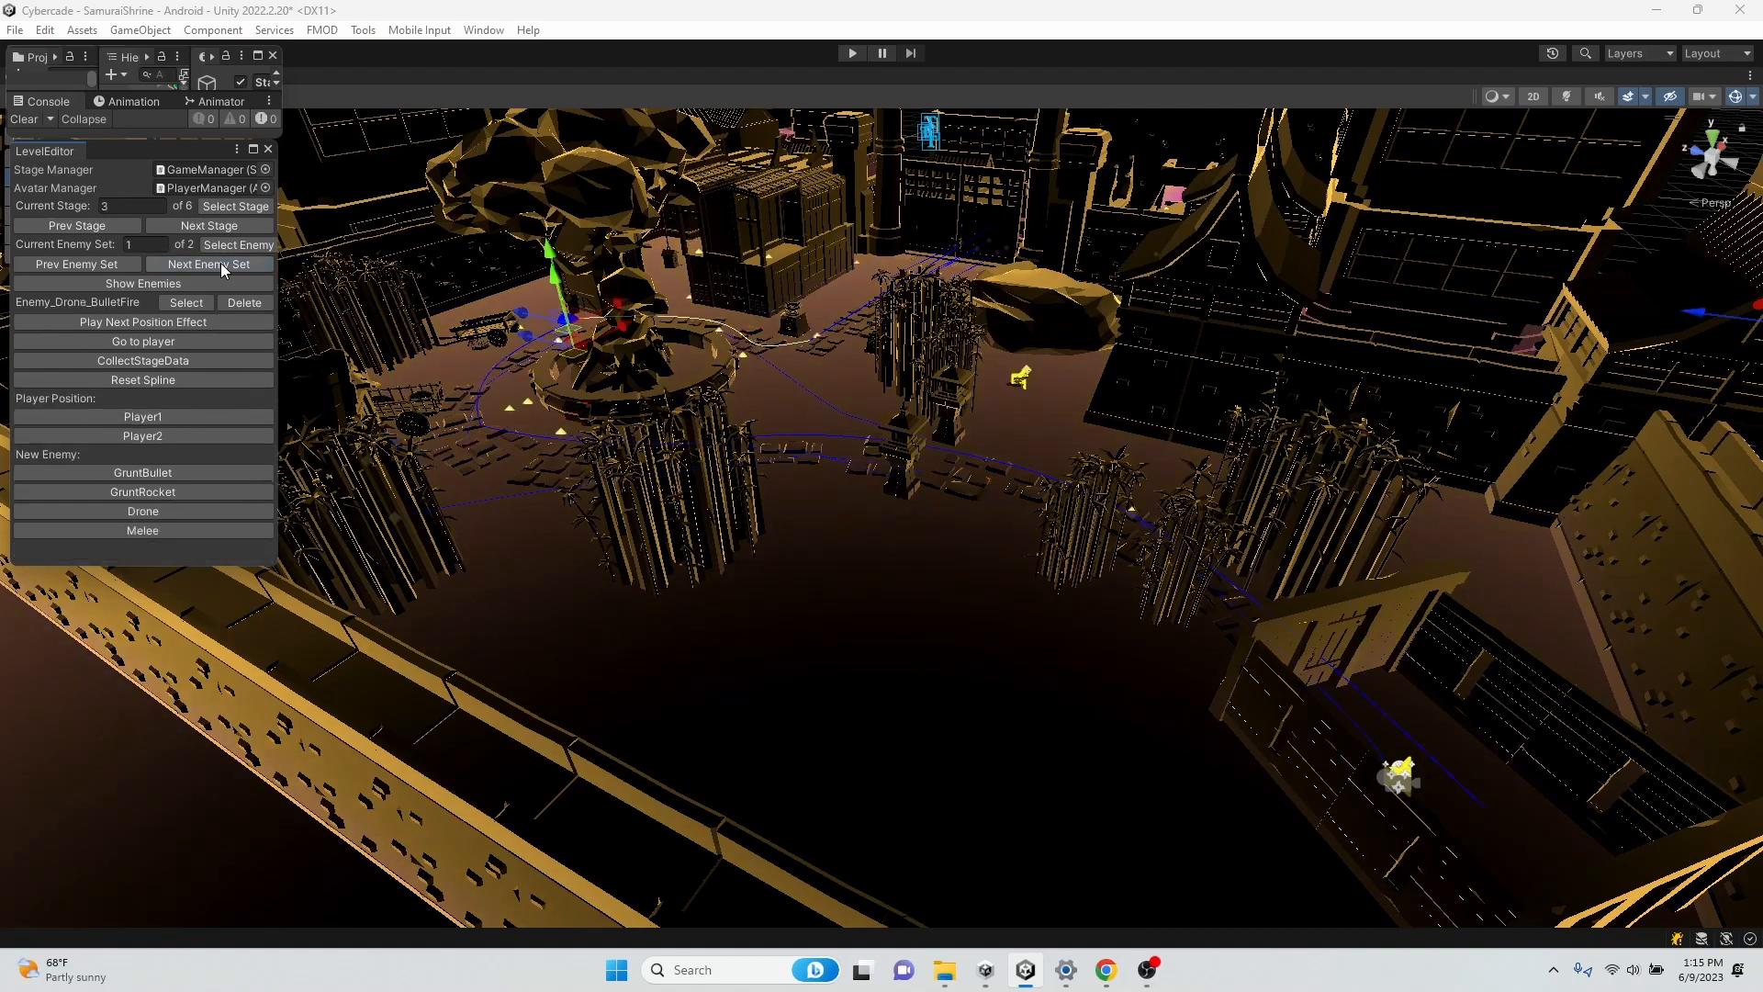
pyautogui.click(210, 224)
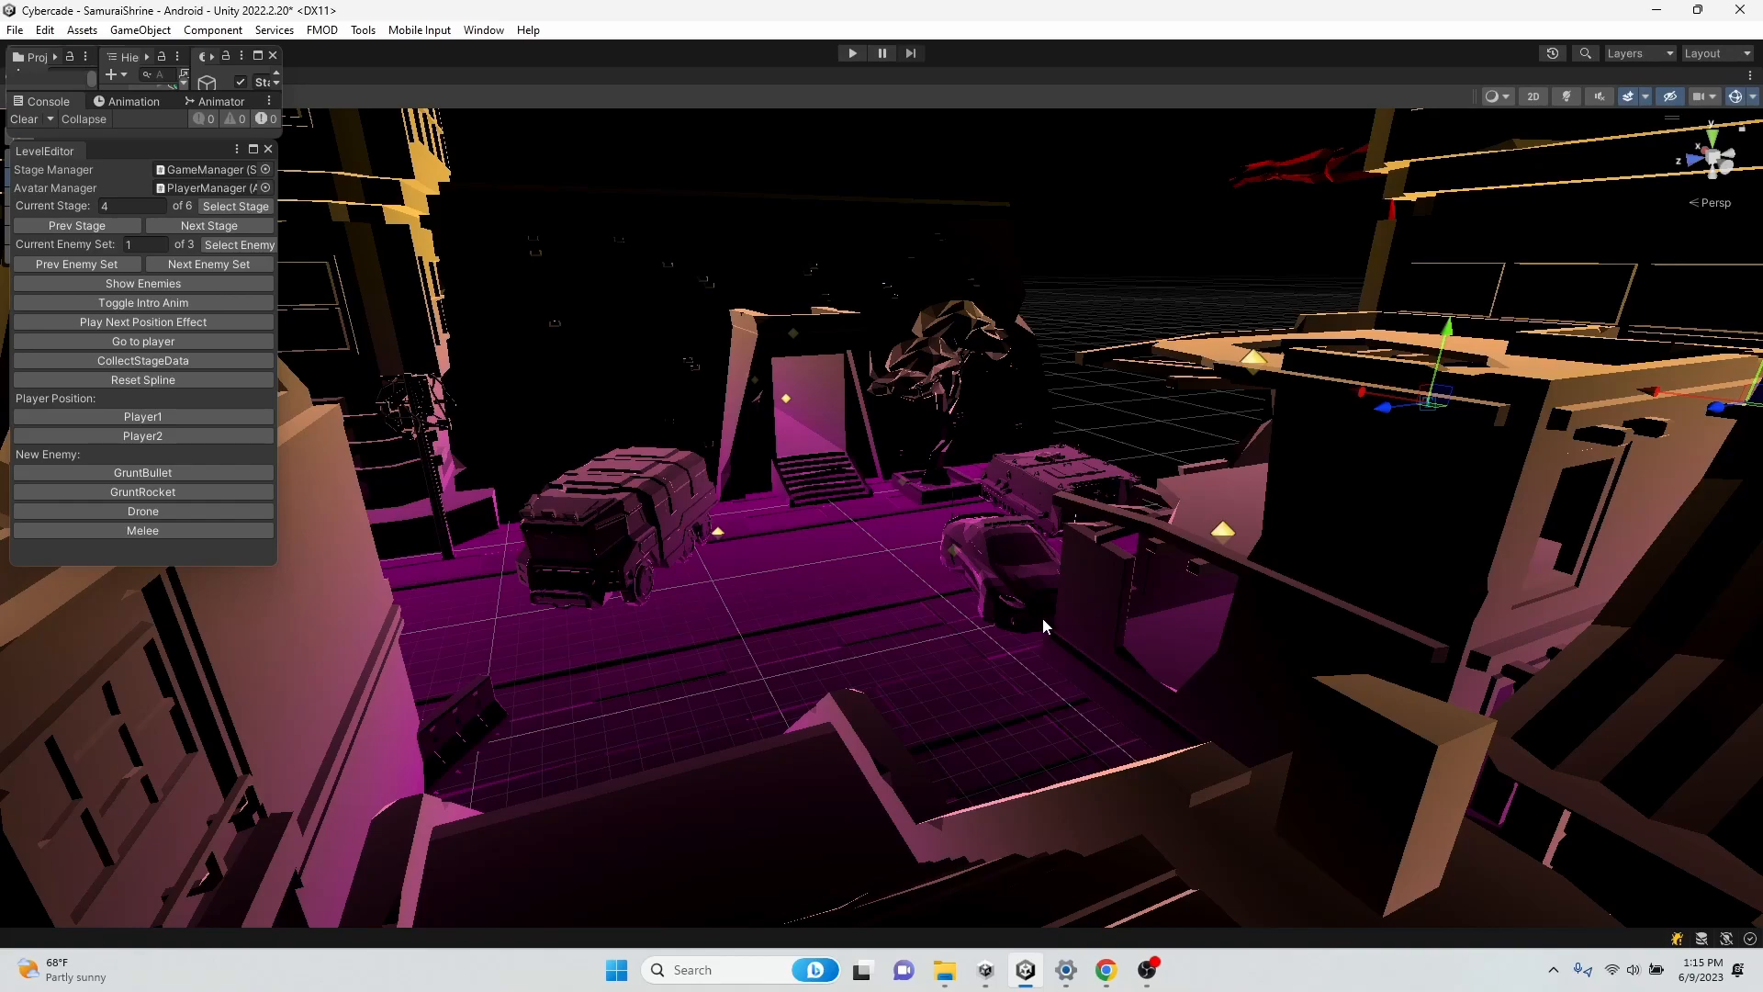
pyautogui.moveTo(1212, 477)
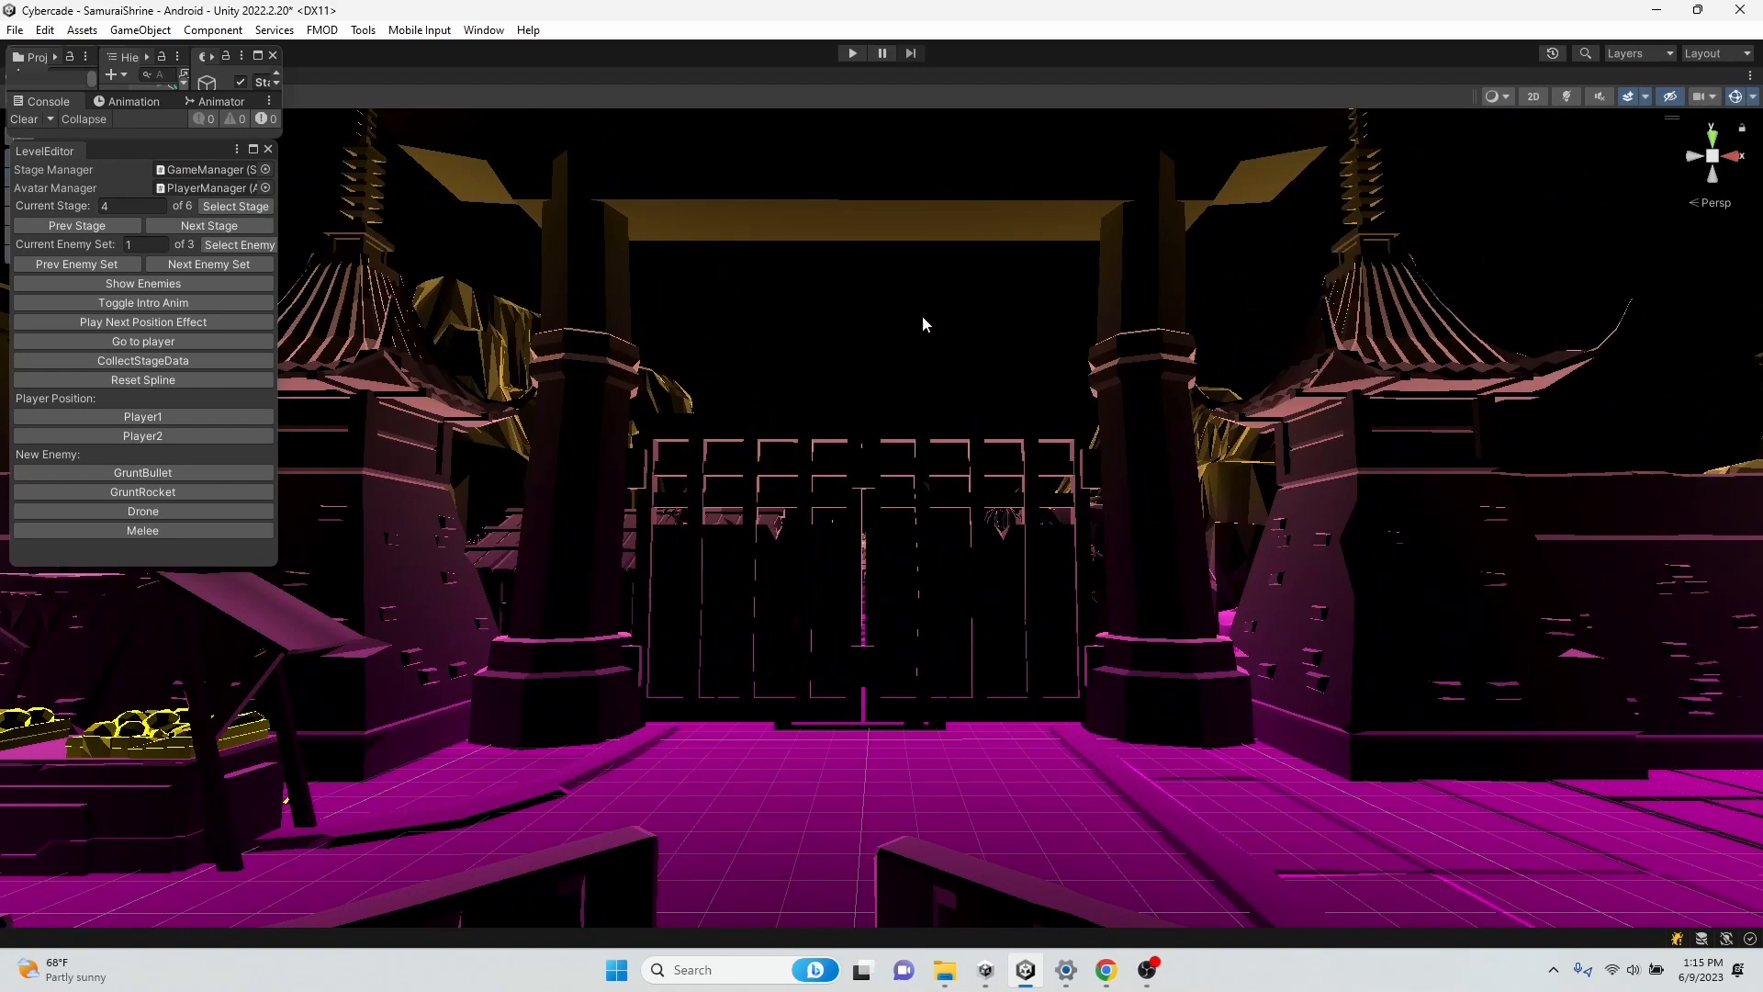
pyautogui.moveTo(949, 391)
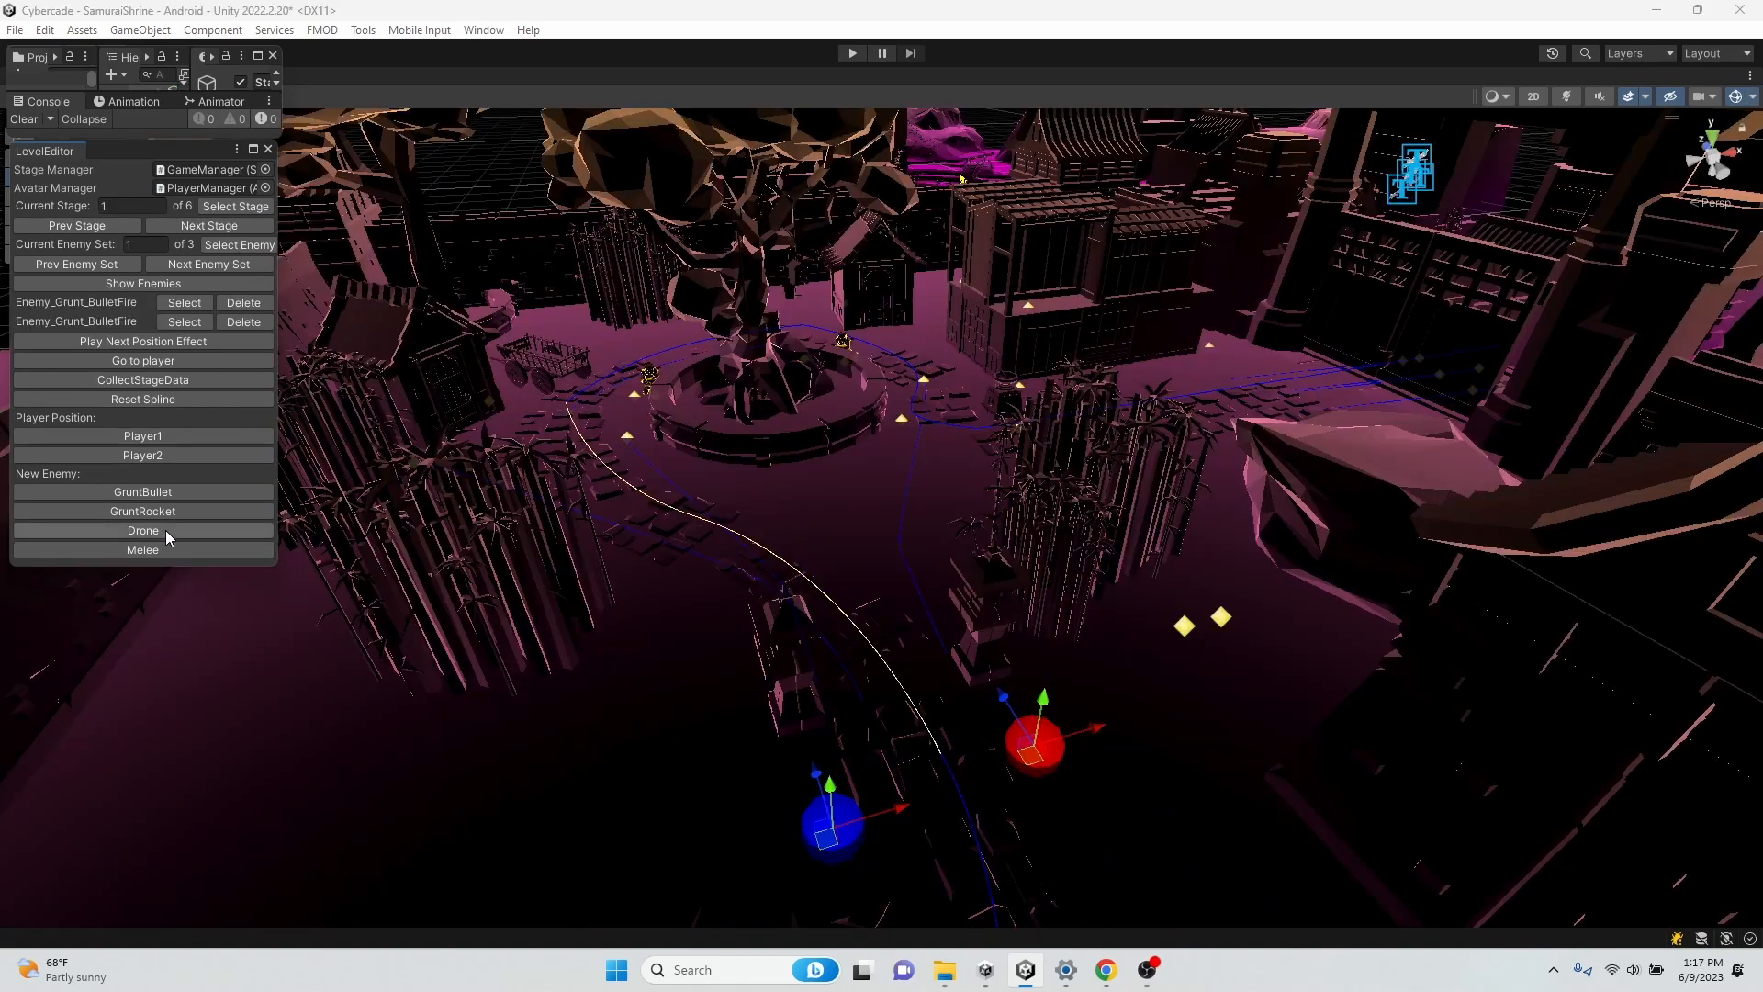
pyautogui.moveTo(144, 492)
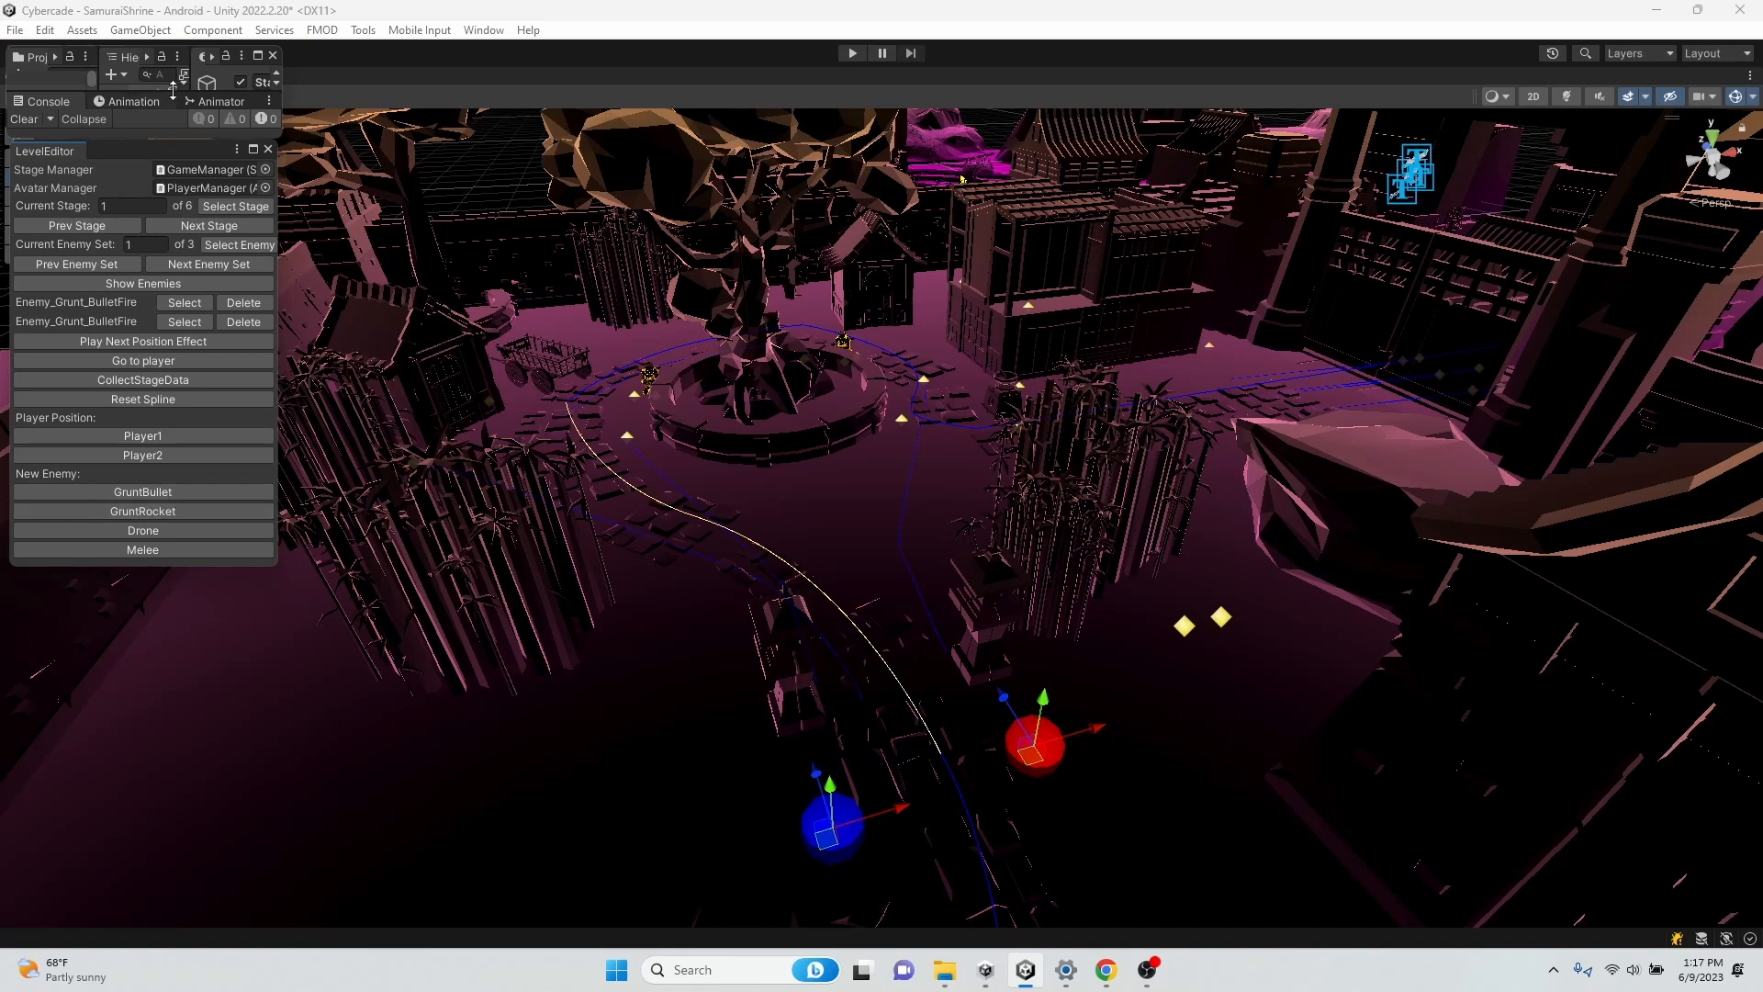
pyautogui.moveTo(848, 261)
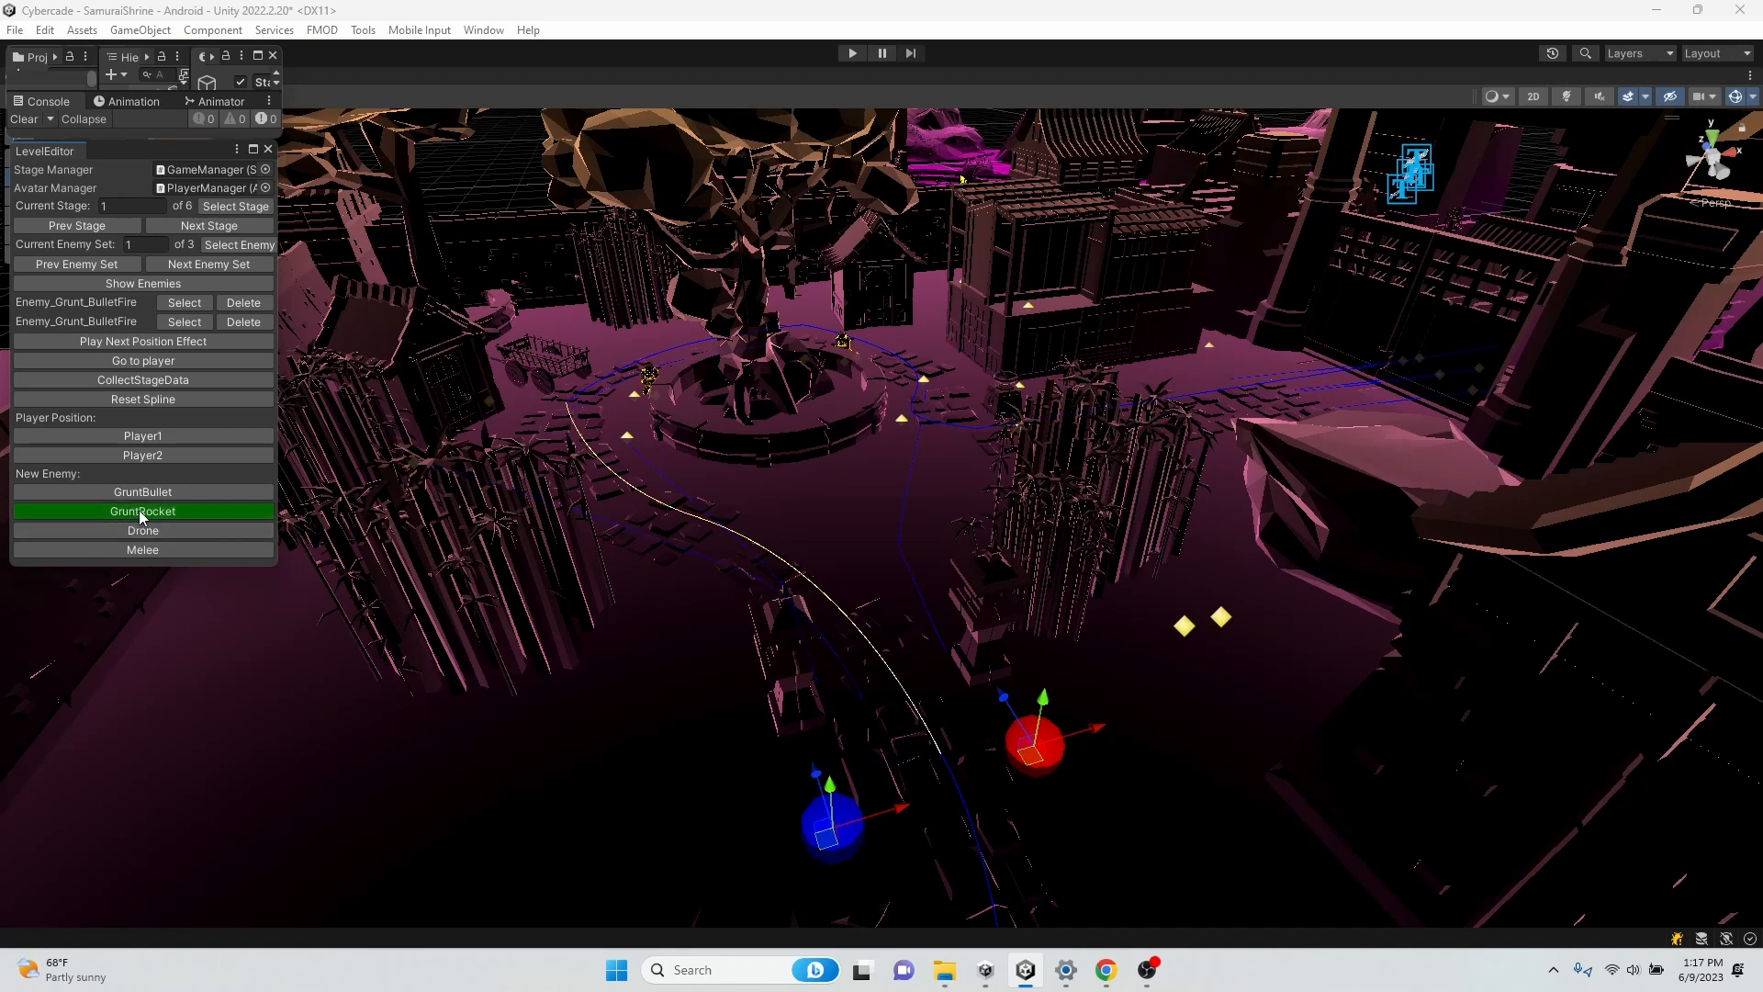
# - Add a GruntRocket enemy, then delete one Enemy_Grunt_BulletFire entry from the set
pyautogui.click(141, 510)
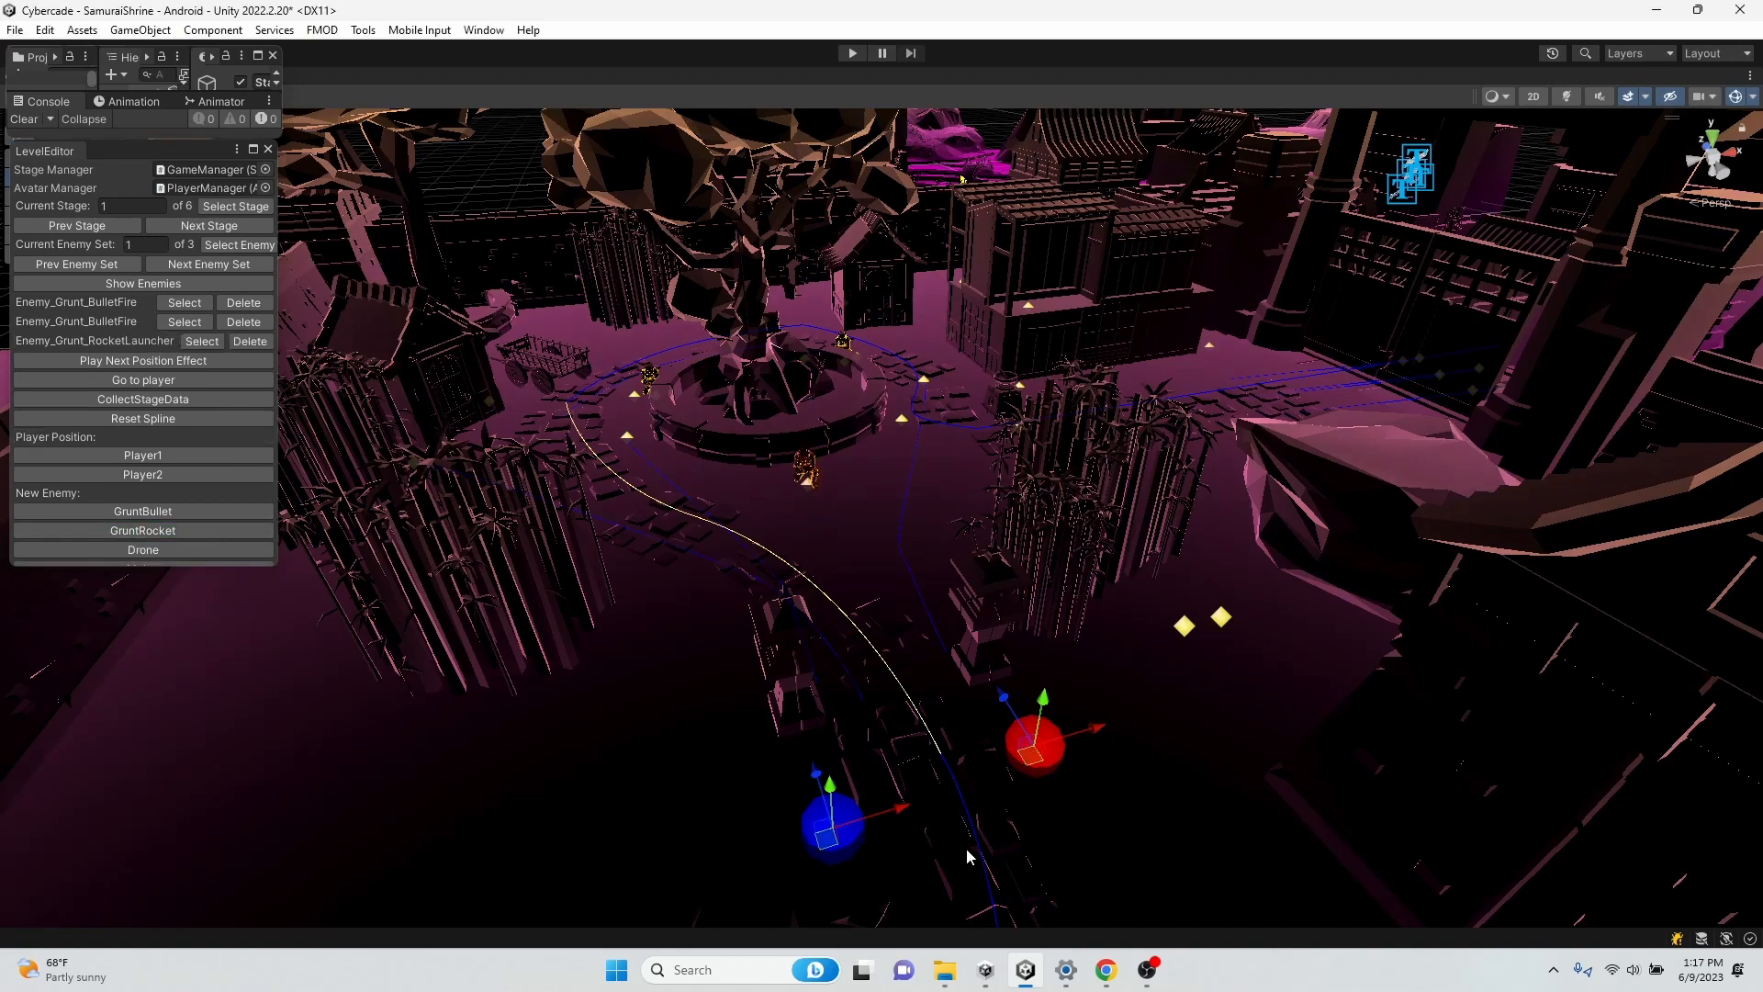
pyautogui.moveTo(571, 468)
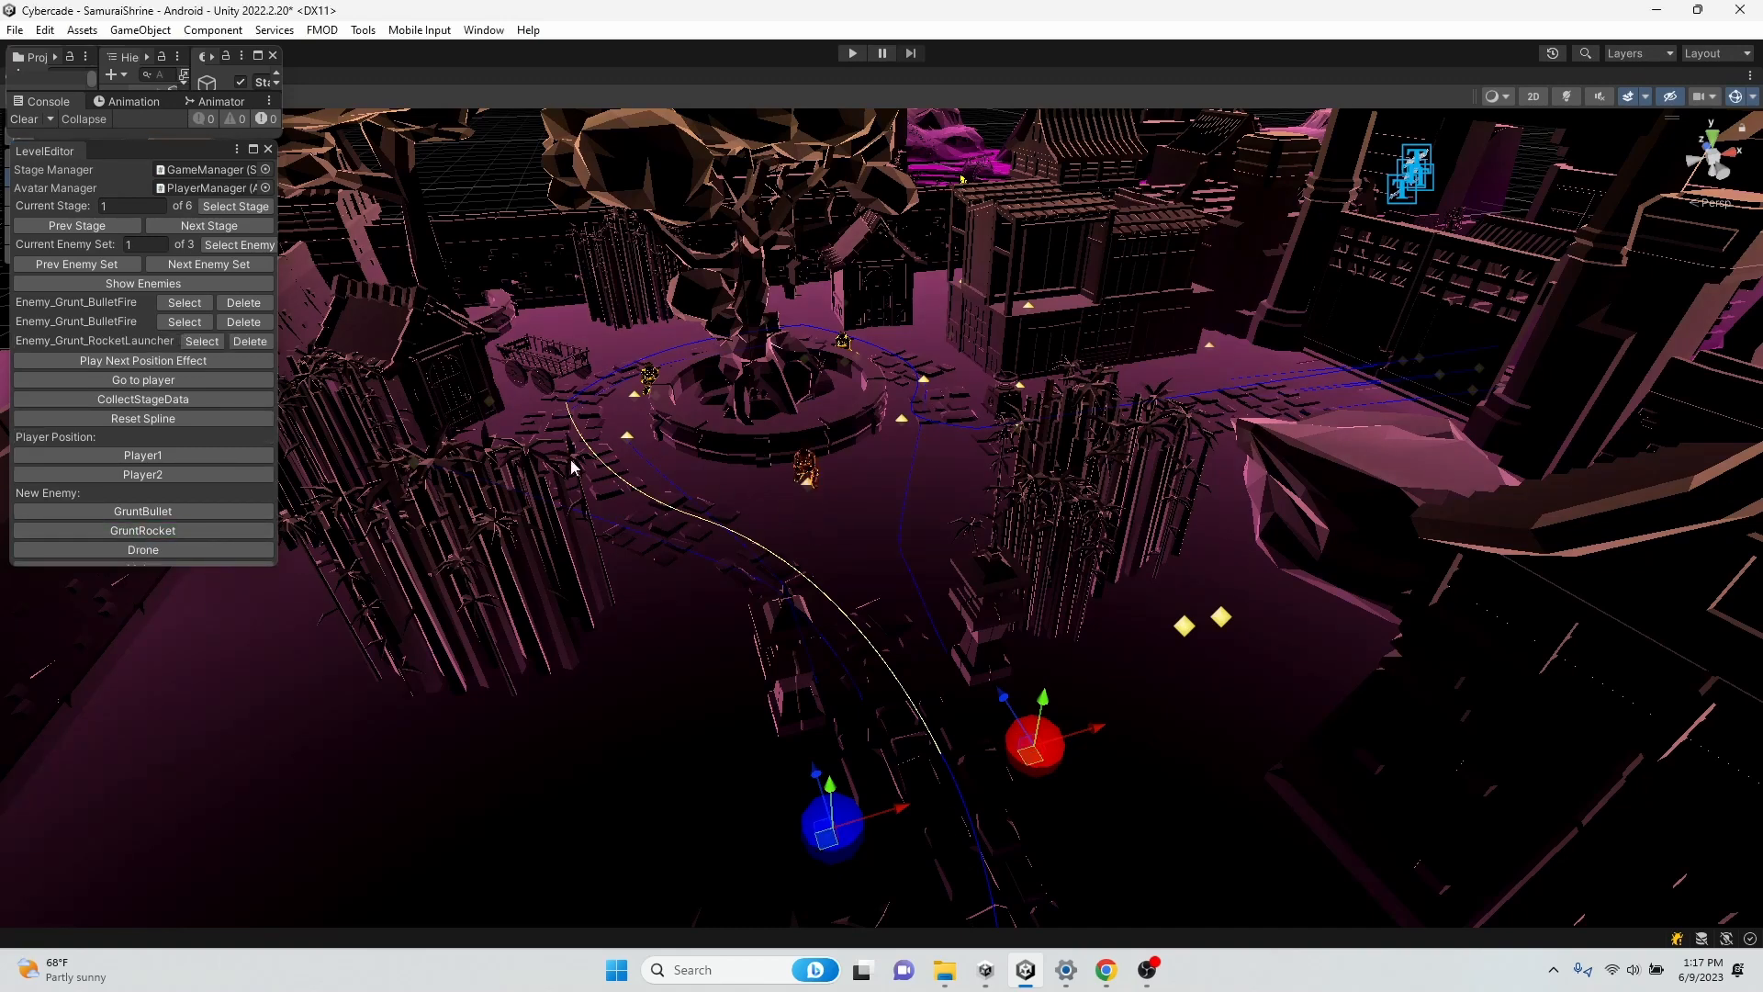
pyautogui.click(242, 320)
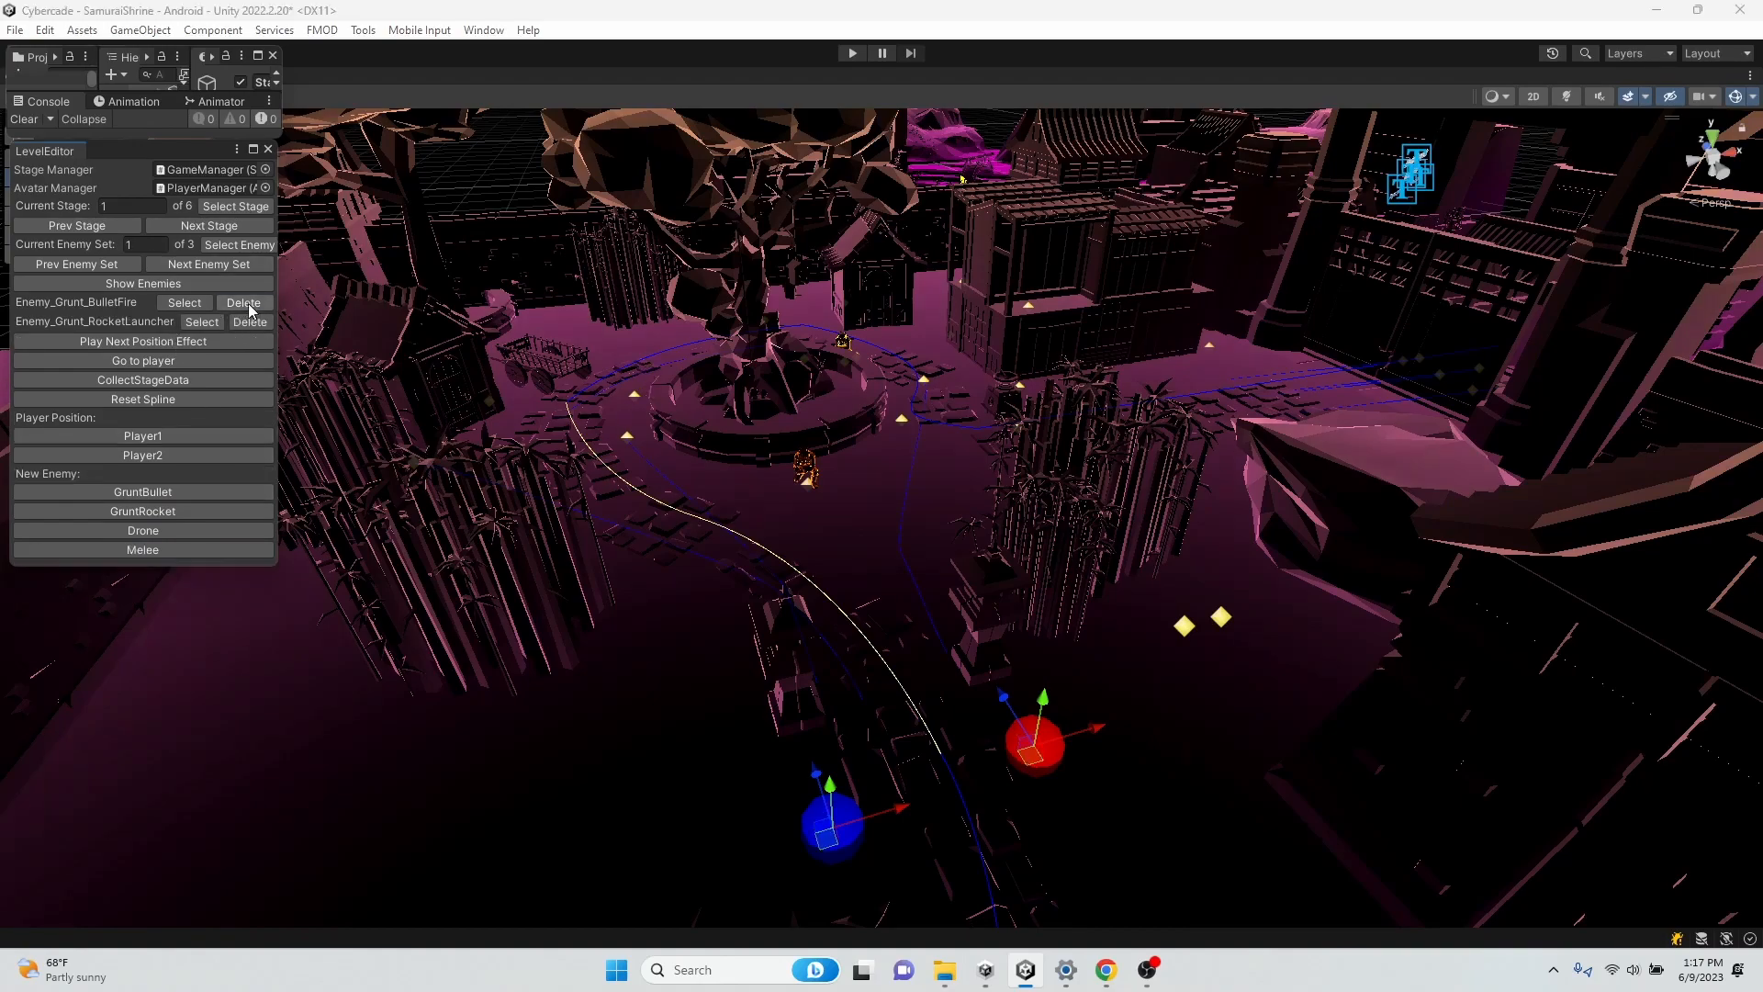